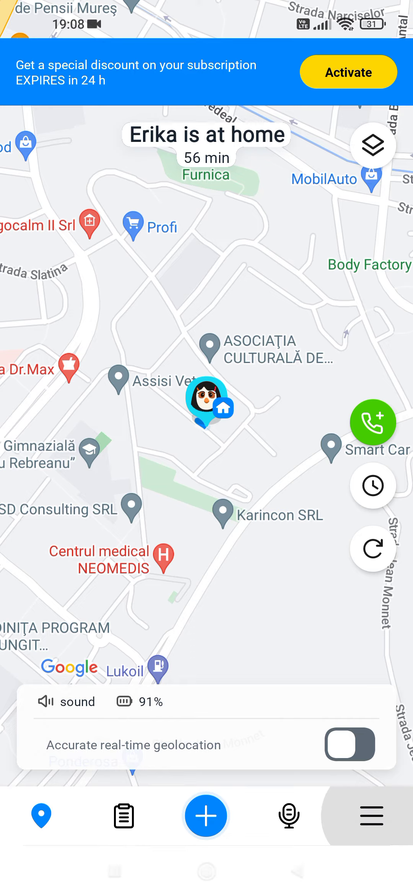
# Step: Navigate from the map view to Erika's Tasks page via the menu
pyautogui.click(372, 815)
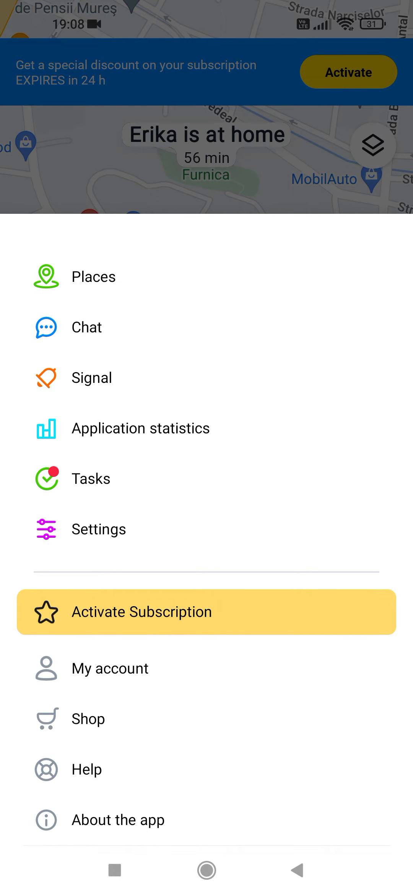
pyautogui.click(89, 479)
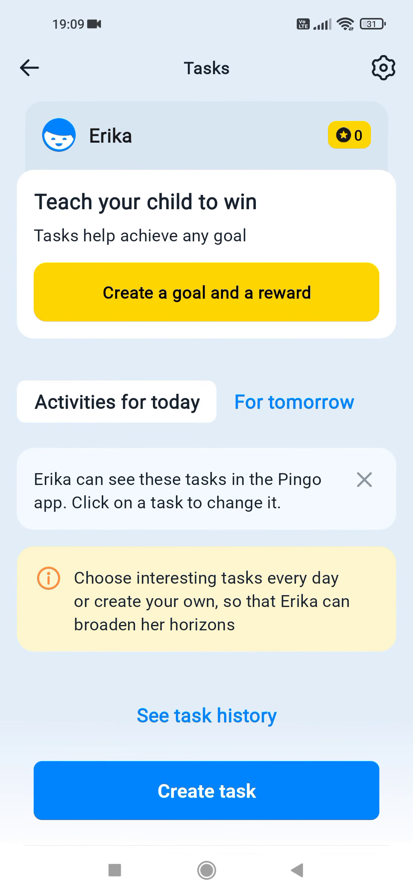
# Step: Add a 'Teddy bear' goal requiring 100 stars and save it to Erika's tasks
pyautogui.click(207, 292)
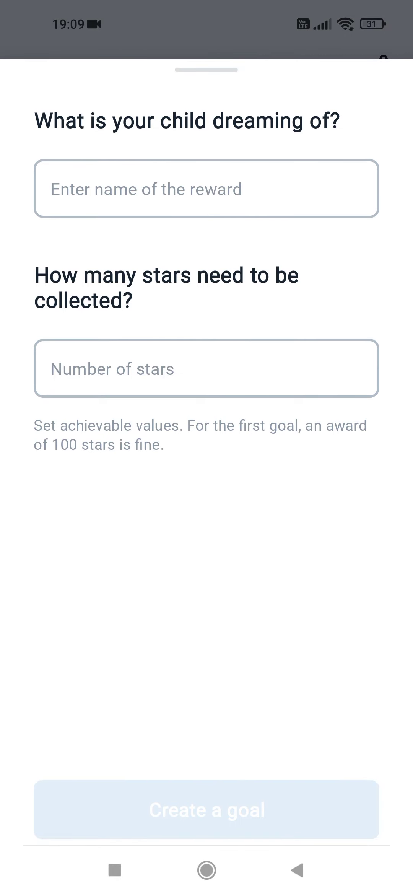
pyautogui.click(206, 189)
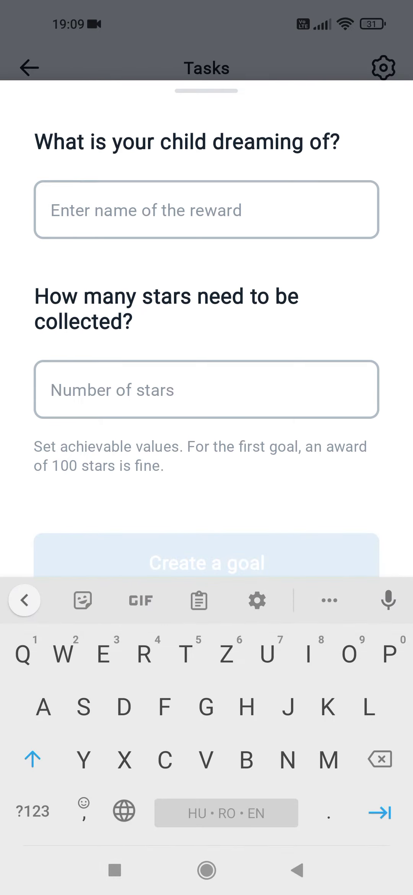
pyautogui.write('Teddy bear')
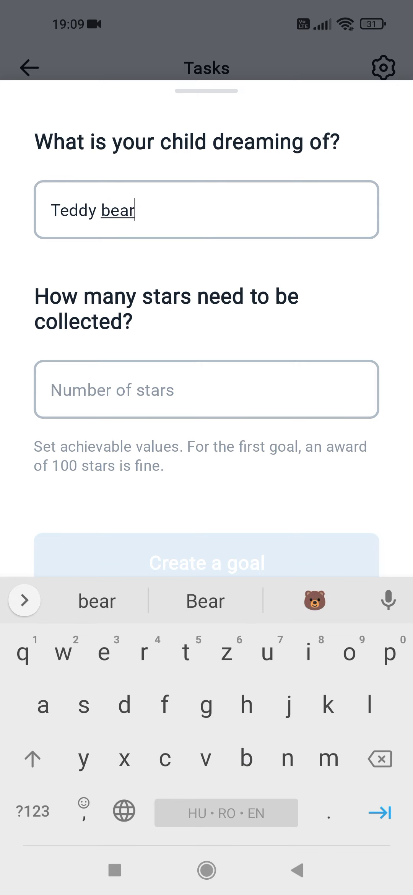
pyautogui.click(206, 390)
pyautogui.write('100')
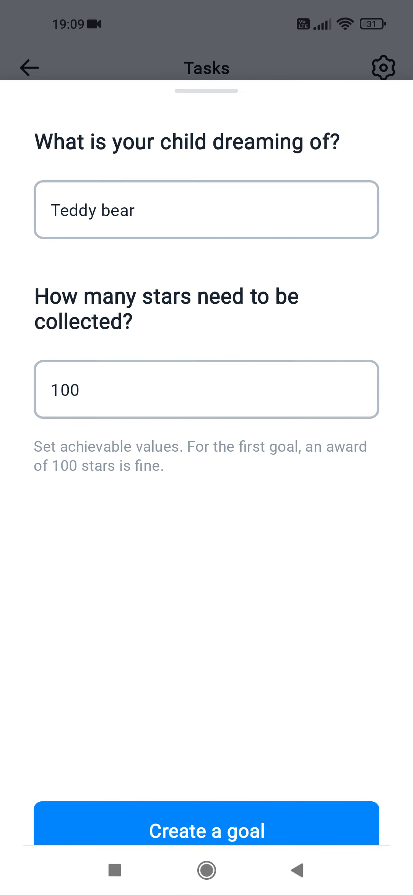
pyautogui.click(206, 823)
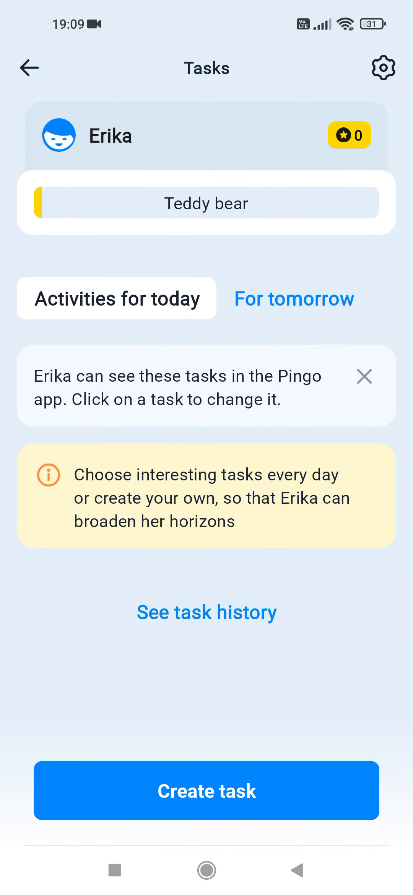